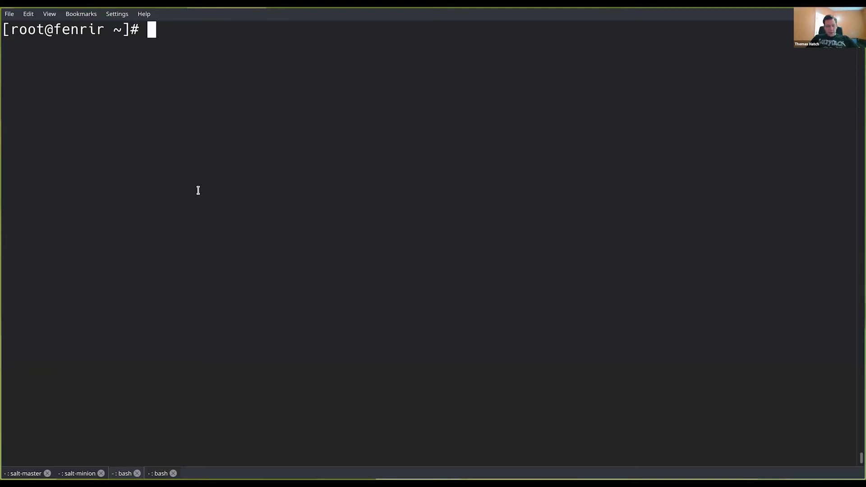
Step: Run salt \* test.ping so all minions answer, fenrir returning True
type("salt \\")
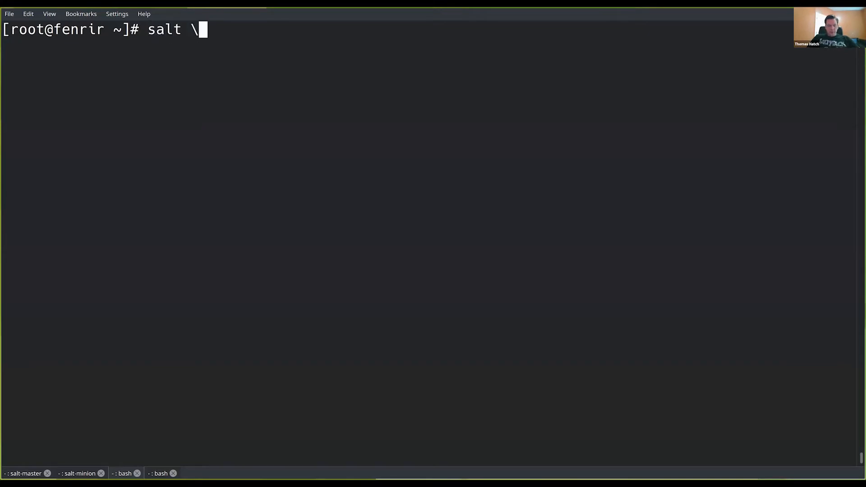
type("* test.ping")
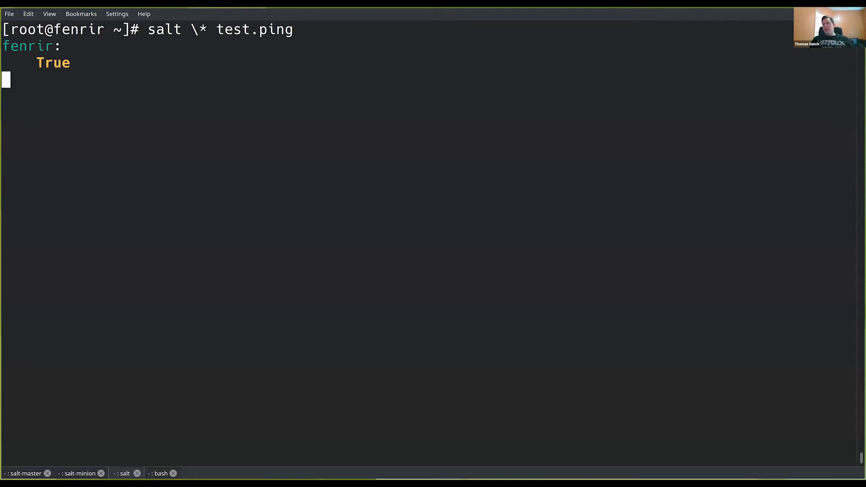
key("Return")
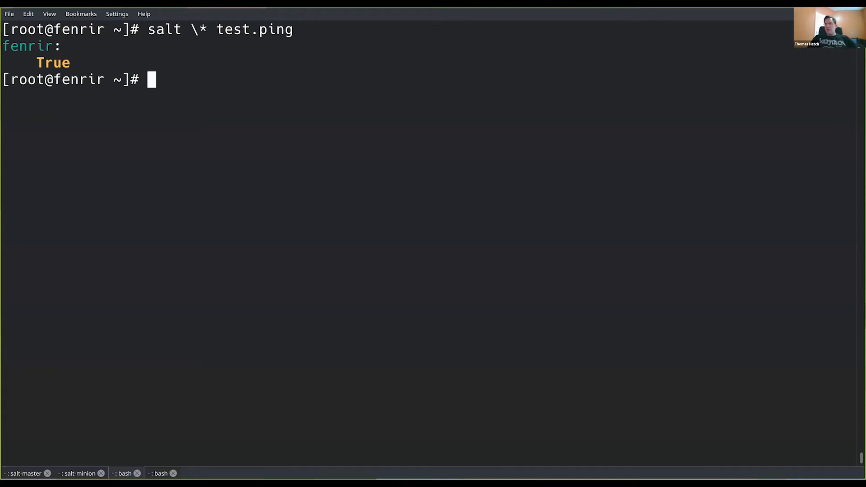
Step: List the files under /srv/salt/ and complete the vim command for httpd.sls
type("vim /s")
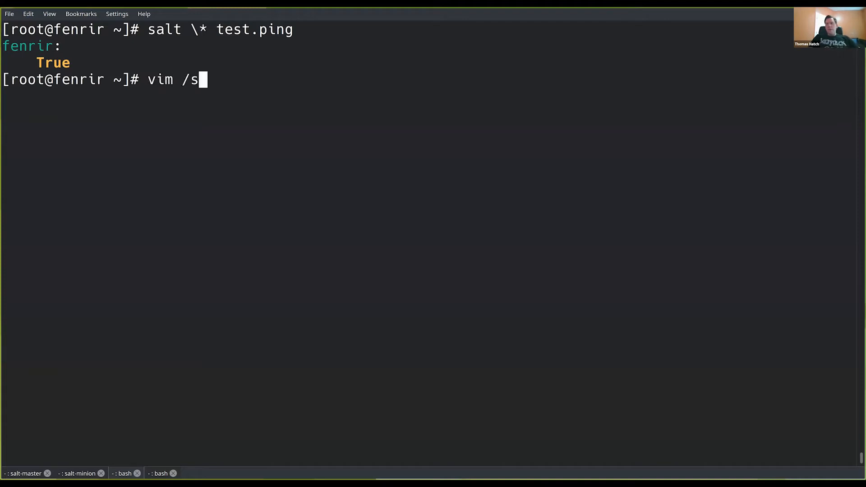
type("rv/salt/")
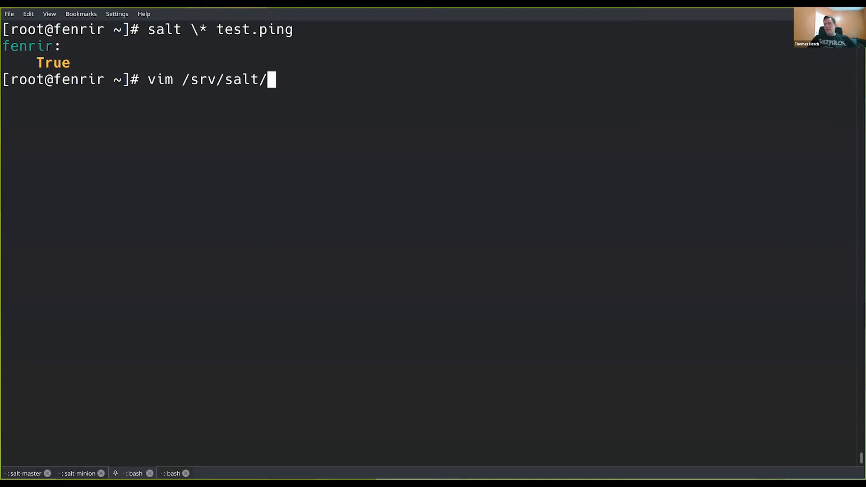
key("Tab")
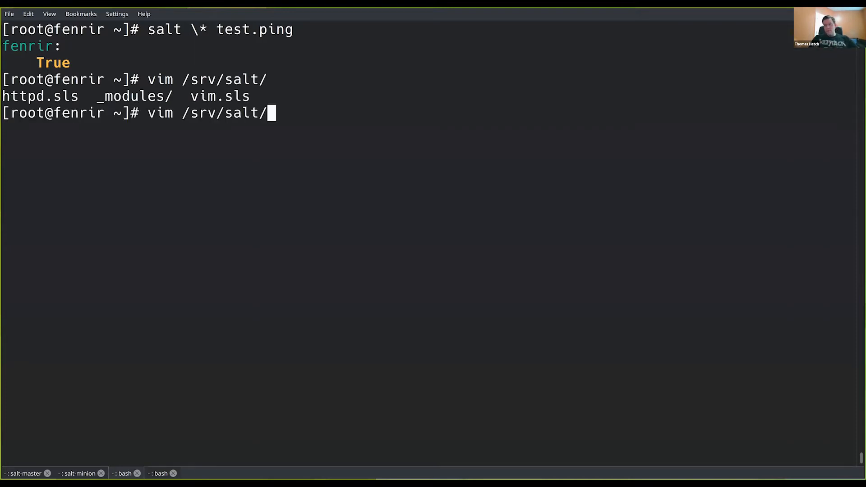
type("httpd.sls")
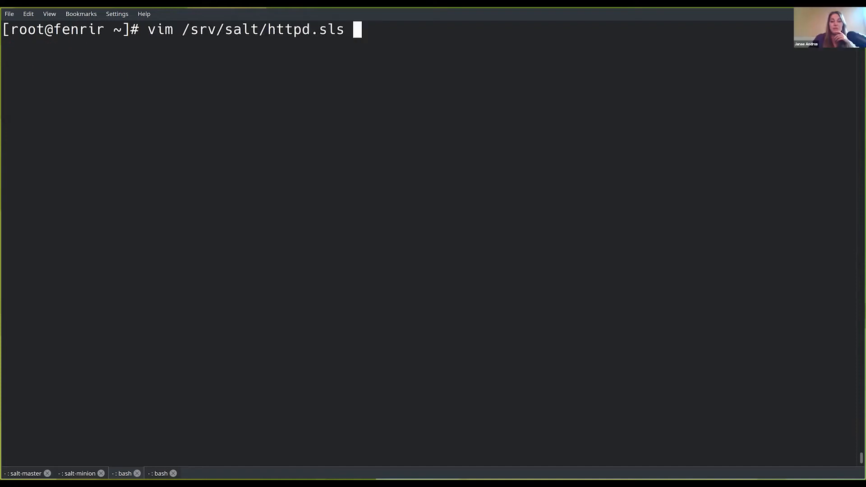
Step: Read the apache pkg.installed and service lines in httpd.sls, then quit vim
key("Return")
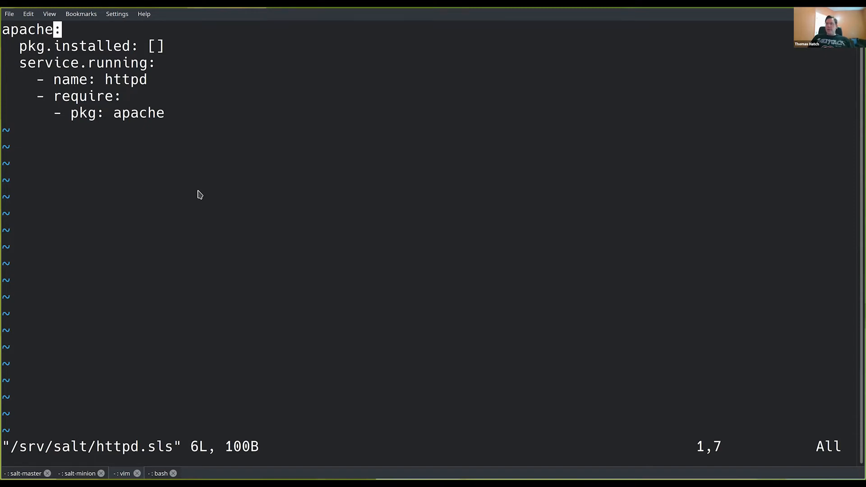
key("h")
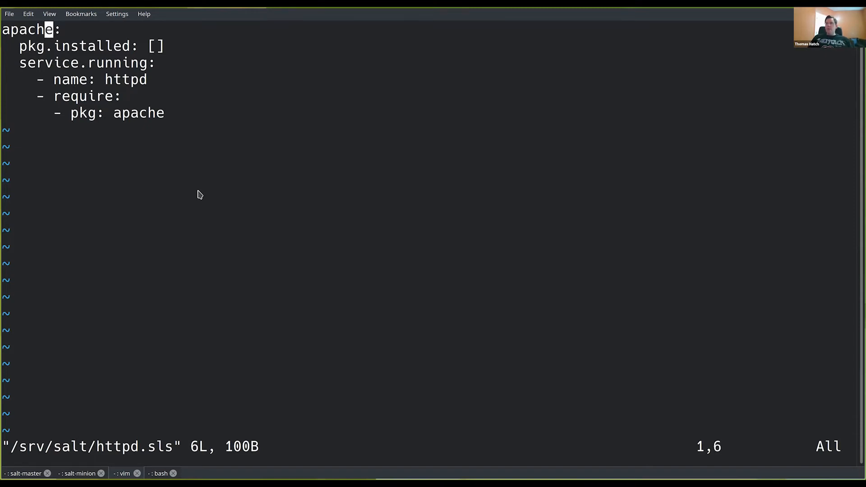
key("0")
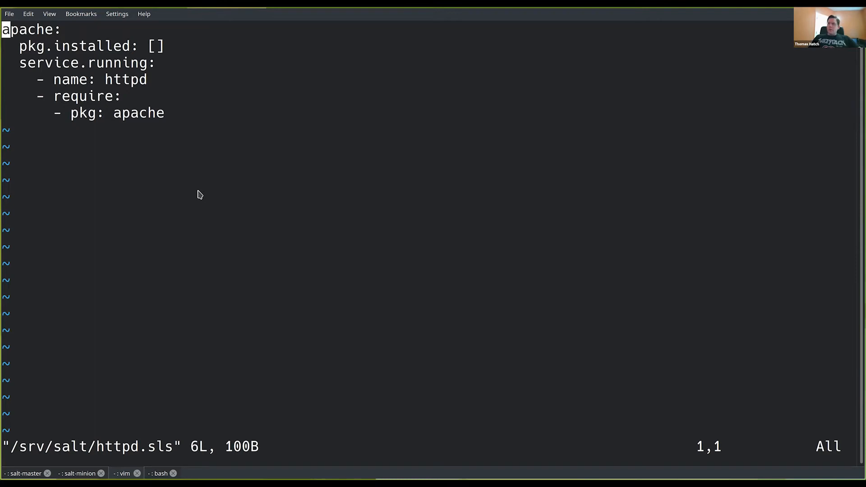
key("j")
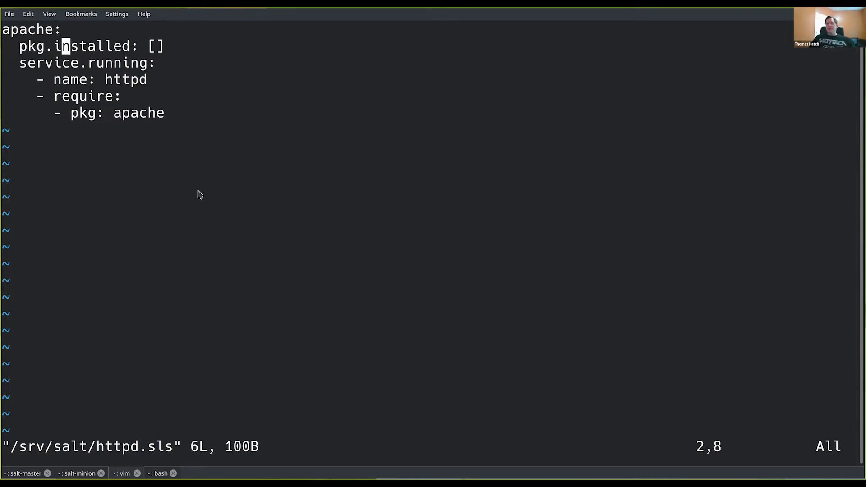
key("l")
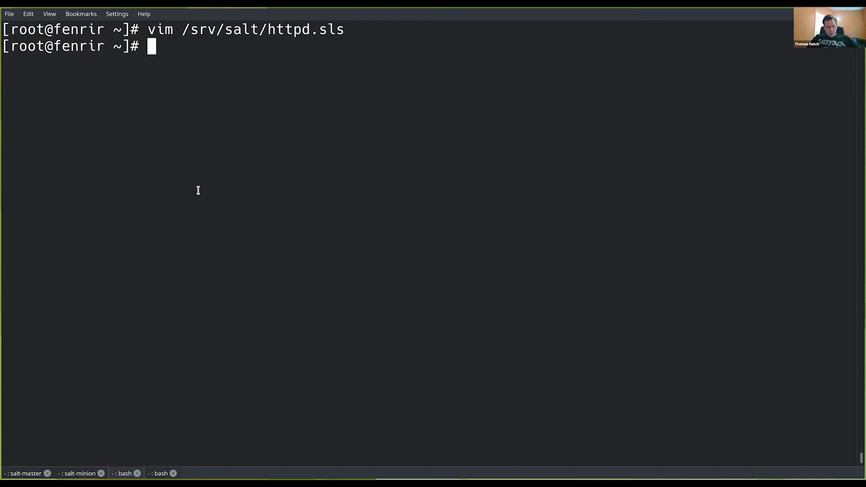
Step: Run salt \* state.apply httpd; fenrir reports both states succeeded and httpd started
type("salt")
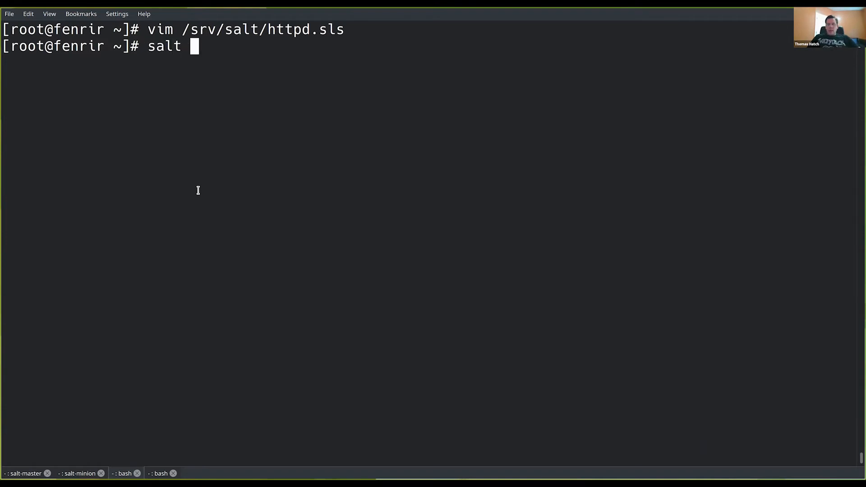
type("\\* state.apply")
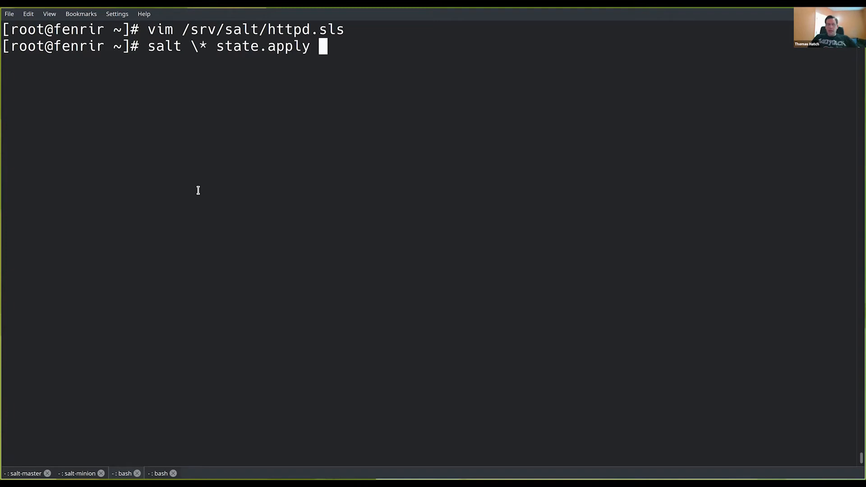
type("httpd")
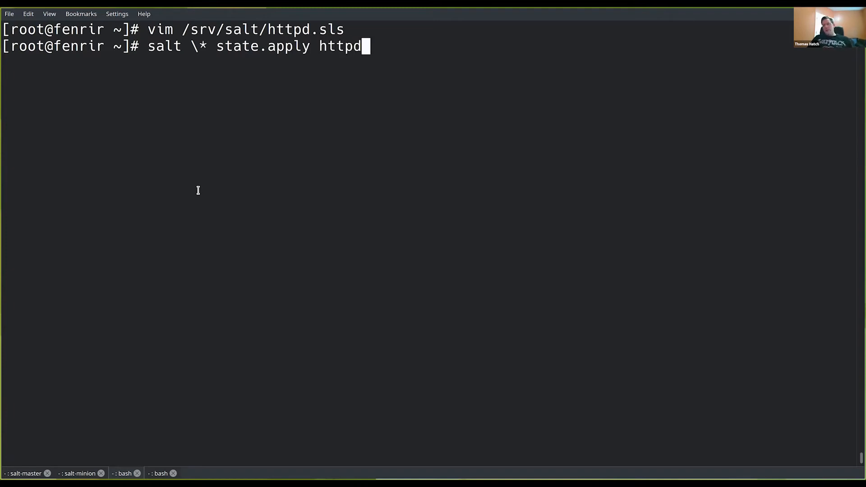
key("Return")
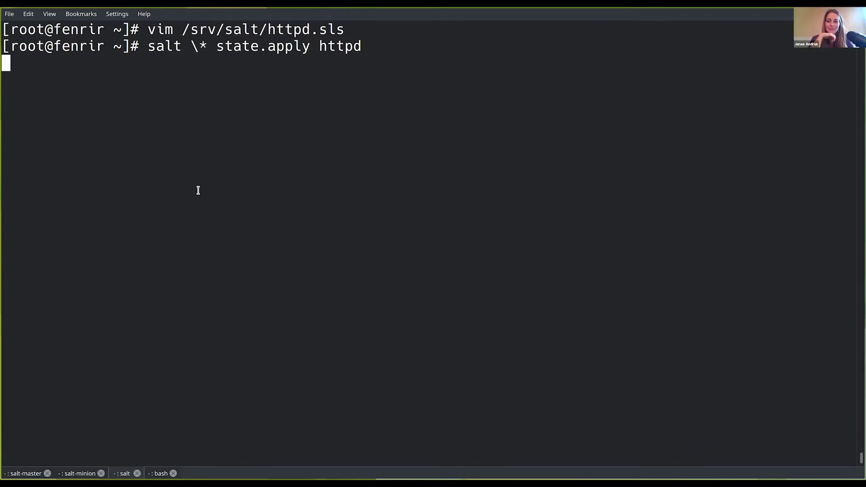
key("Return")
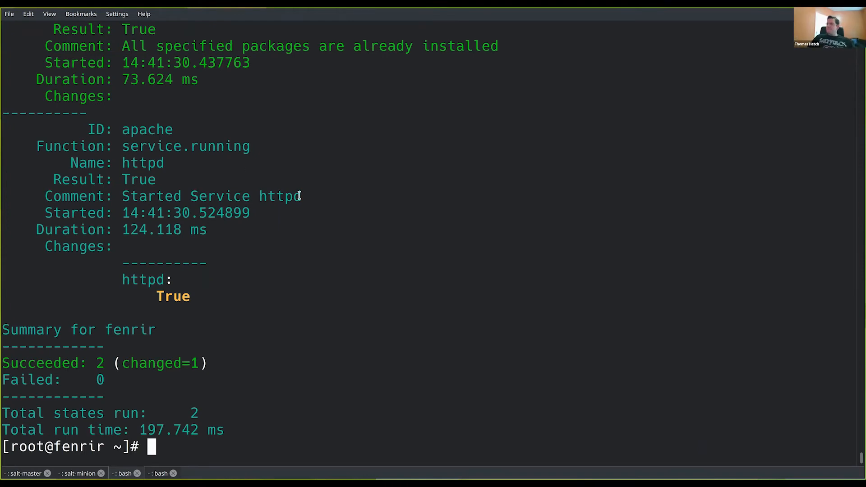
scroll("up", 3)
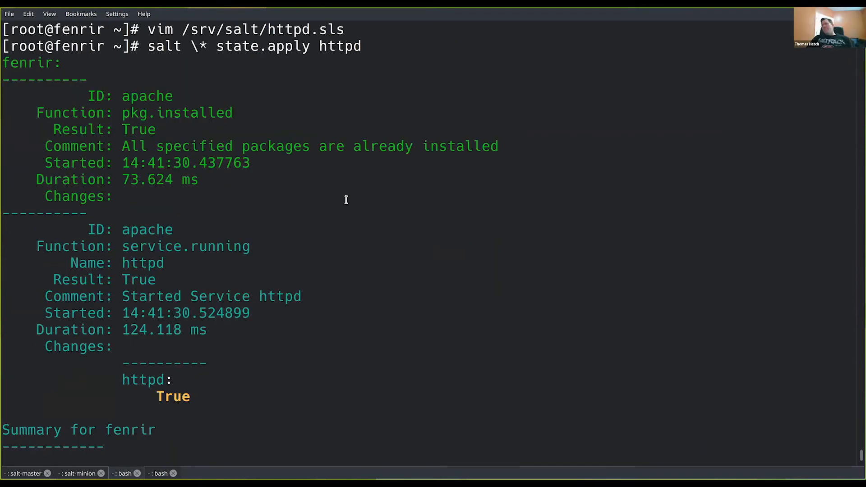
mouse_move(143, 113)
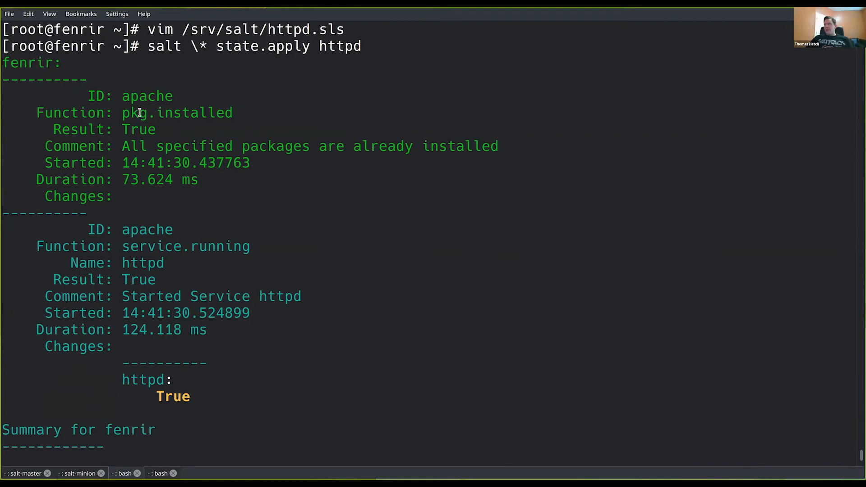
left_click_drag(122, 112, 156, 129)
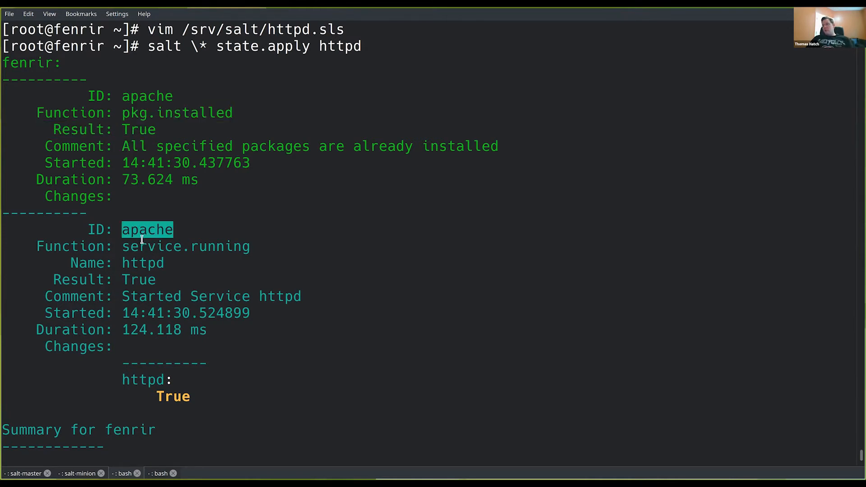
mouse_move(156, 305)
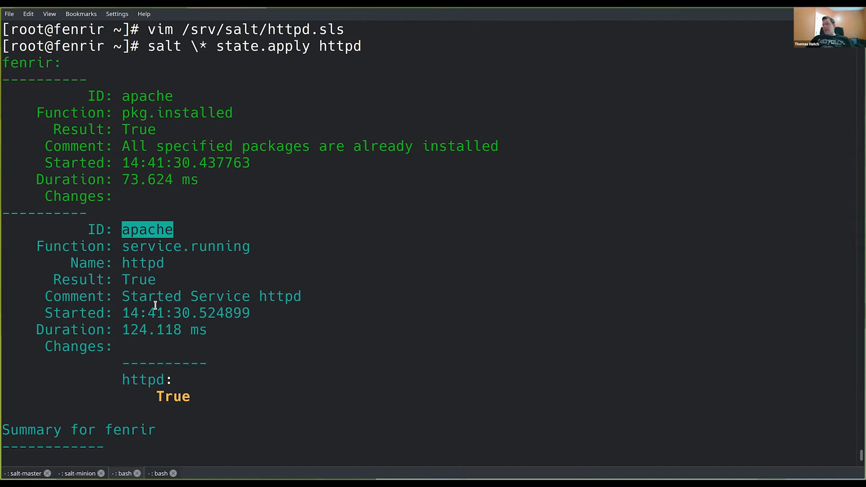
double_click(211, 297)
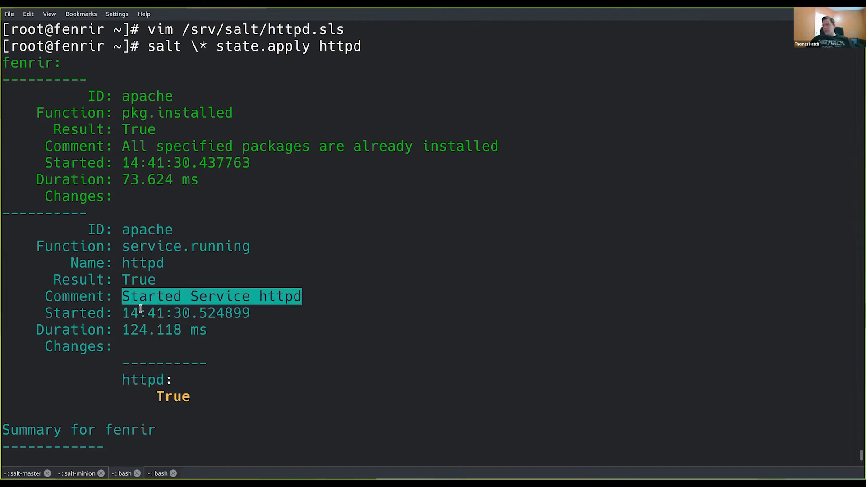
mouse_move(132, 330)
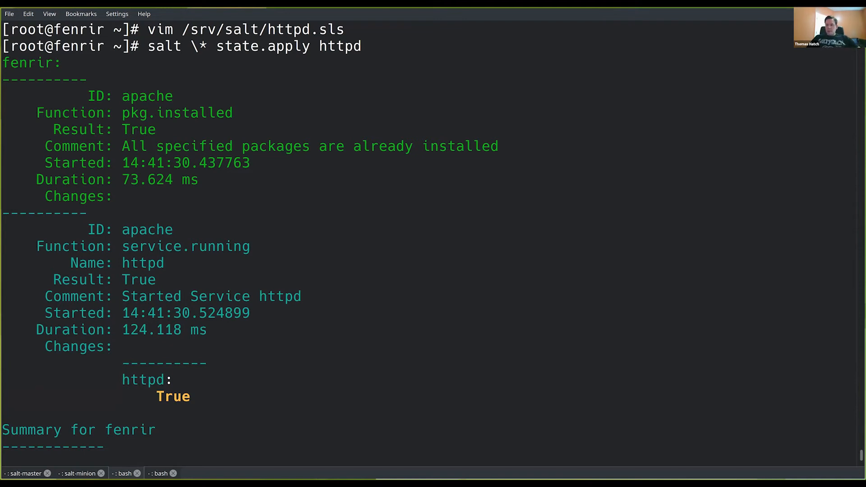
scroll("down", 3)
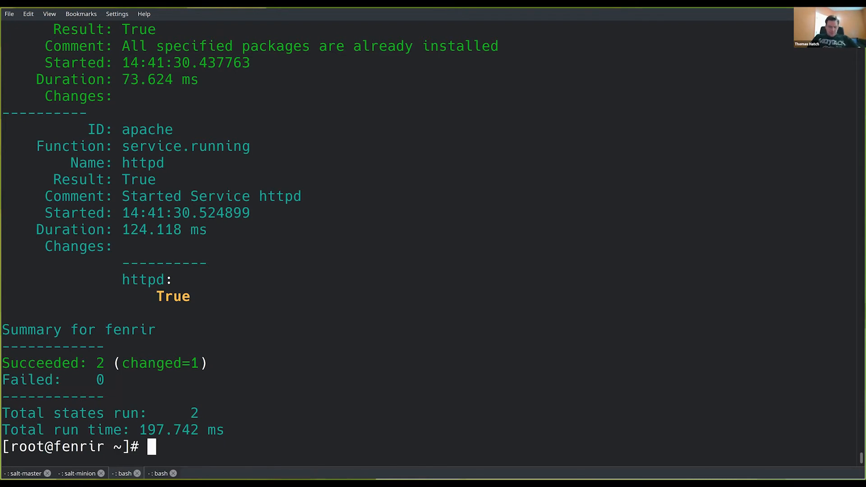
Step: Stop the httpd service with systemctl
type("system")
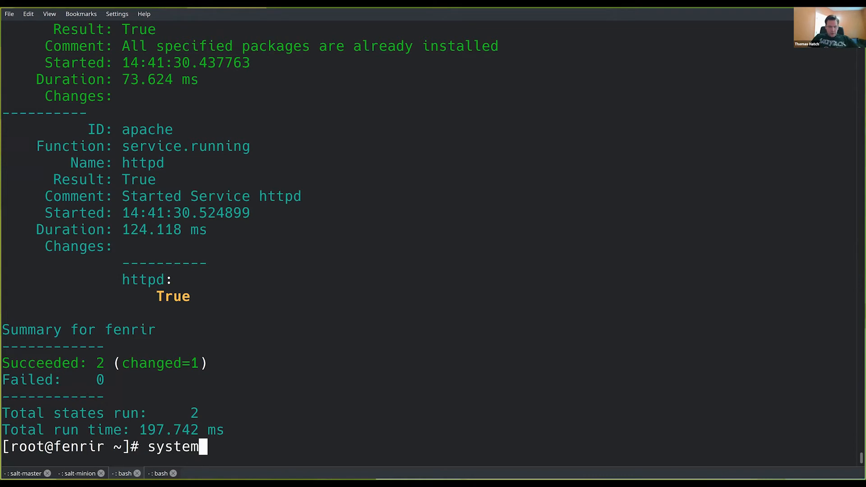
type("ctl")
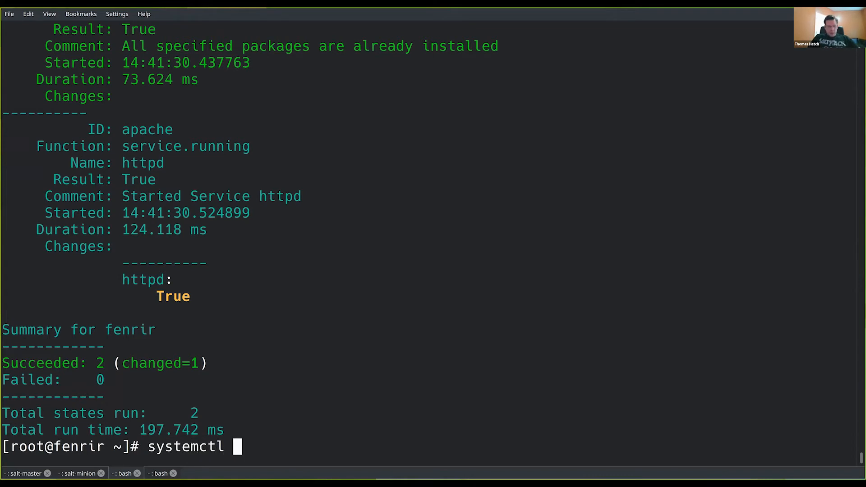
type("stop http")
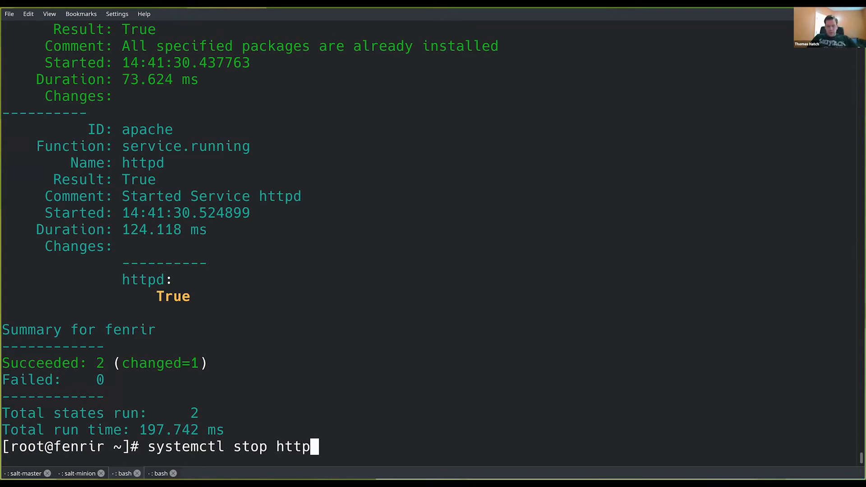
key("Return")
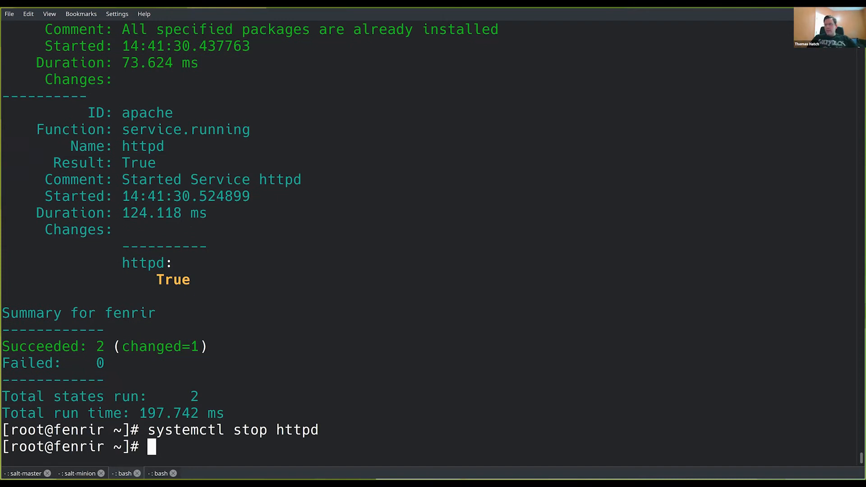
Step: Remove apache with its apr dependencies via pacman -Rsc, then ready salt \* state.apply httpd
type("pacma")
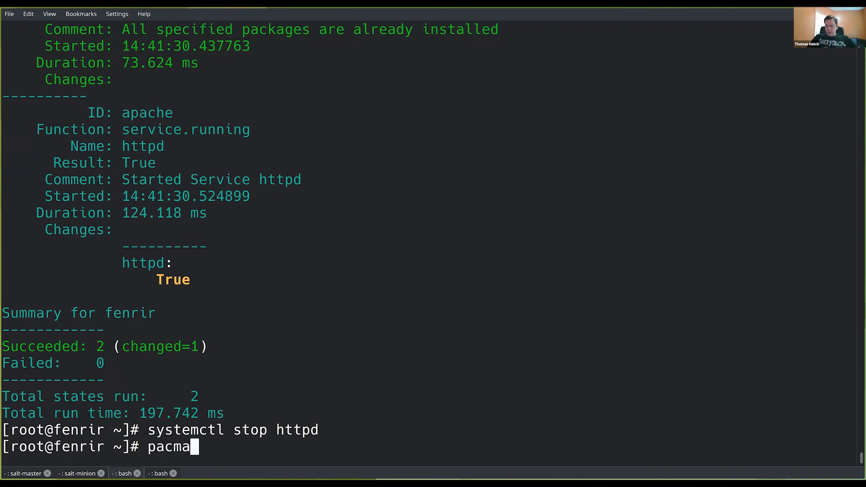
type("n -Rsc")
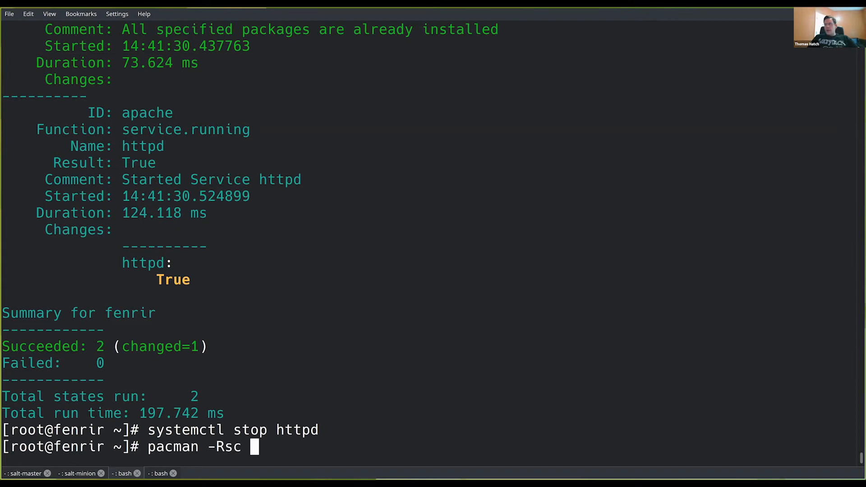
type("apa")
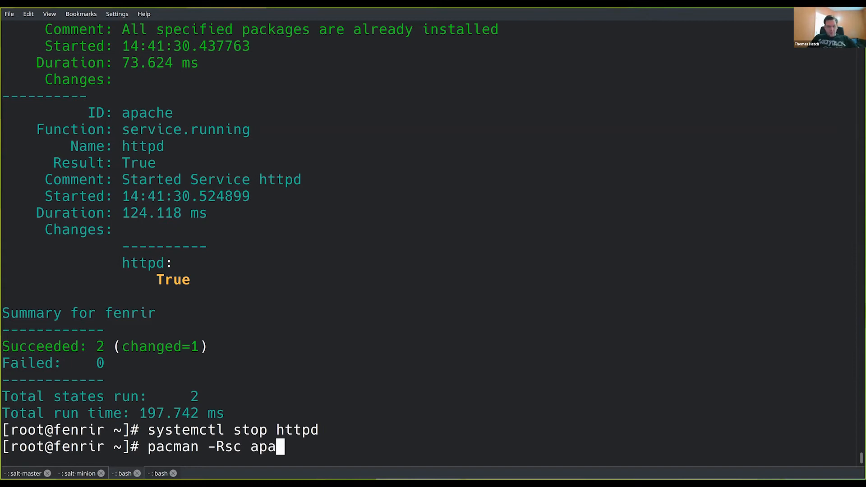
key("Return")
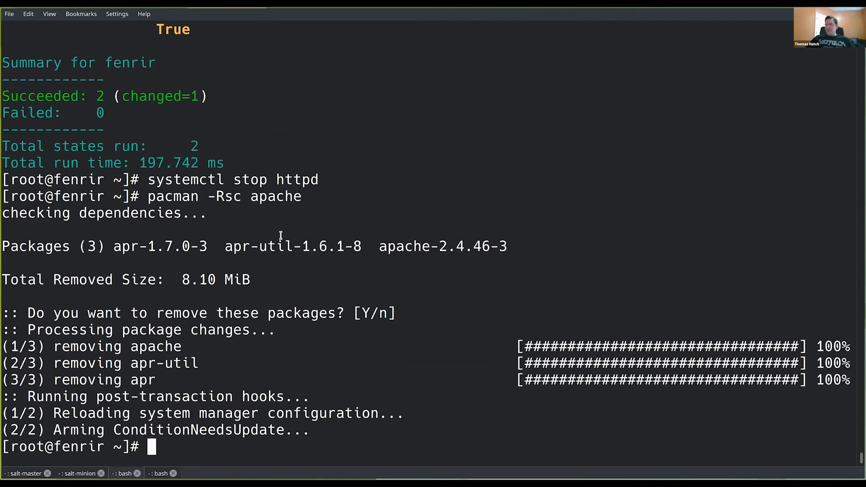
double_click(224, 196)
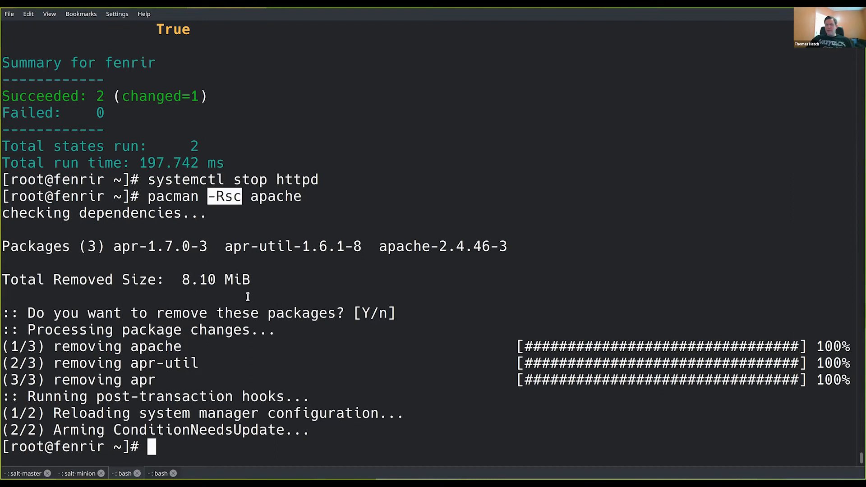
type("pacman -Rsc apache")
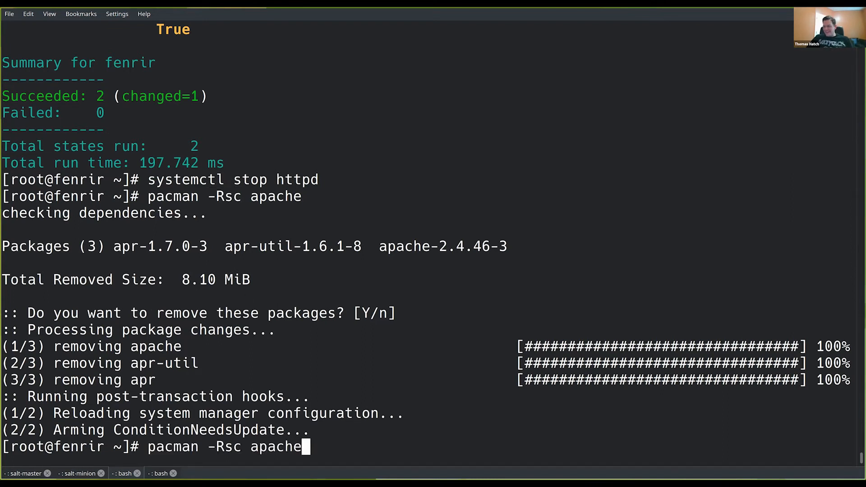
type("salt \\* state.apply httpd")
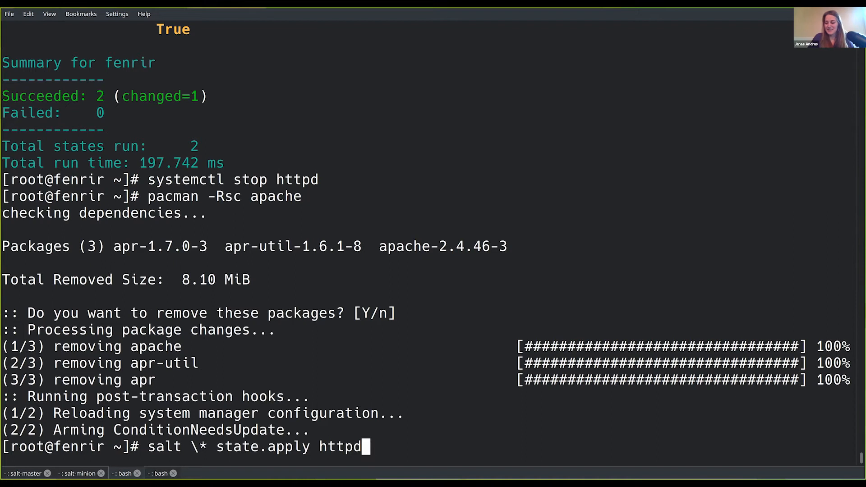
Step: Run salt \* state.apply httpd again and note the earlier run's 73.624 ms duration
key("Return")
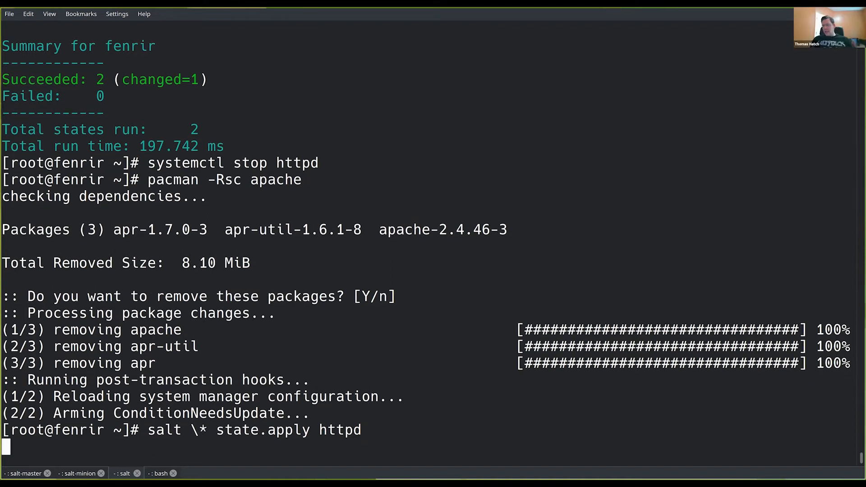
mouse_move(438, 198)
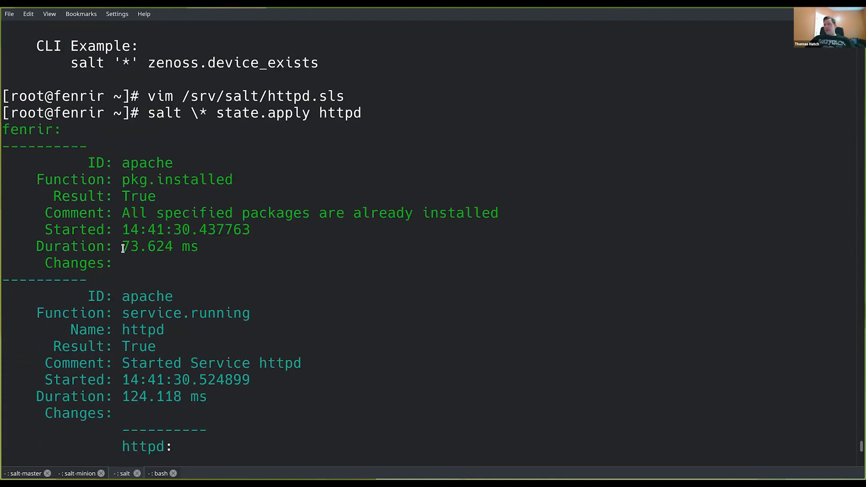
double_click(148, 246)
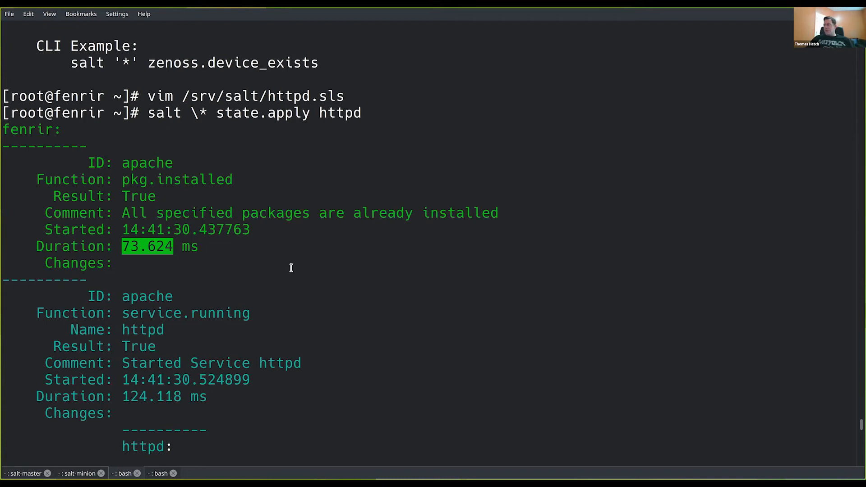
scroll("down", 3)
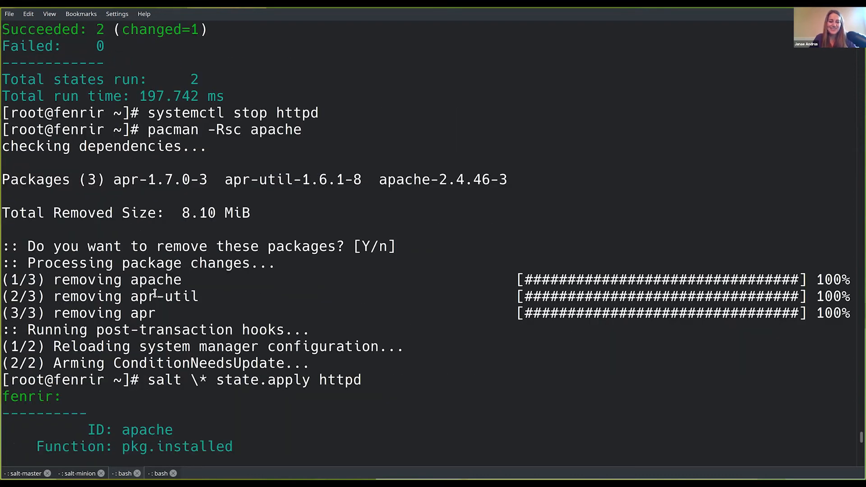
Step: Review the output: 4390.041 ms install, apr 1.7.0-3, both httpd states succeeded with two changes
scroll("down", 3)
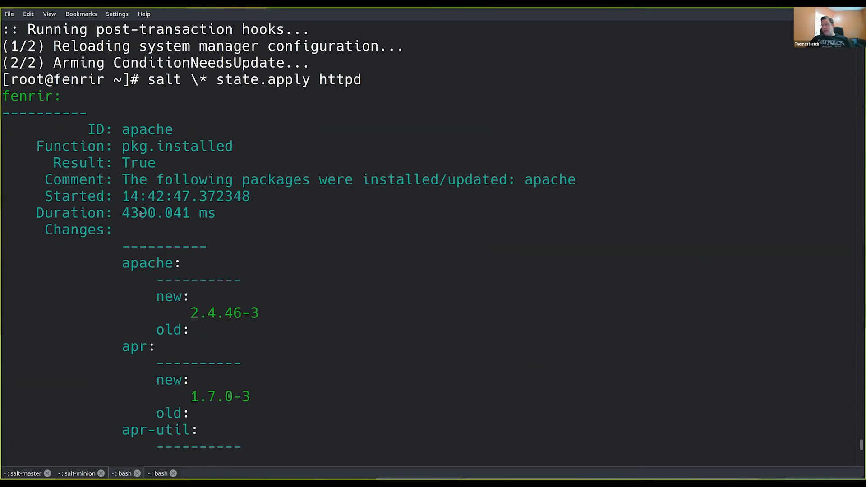
double_click(156, 212)
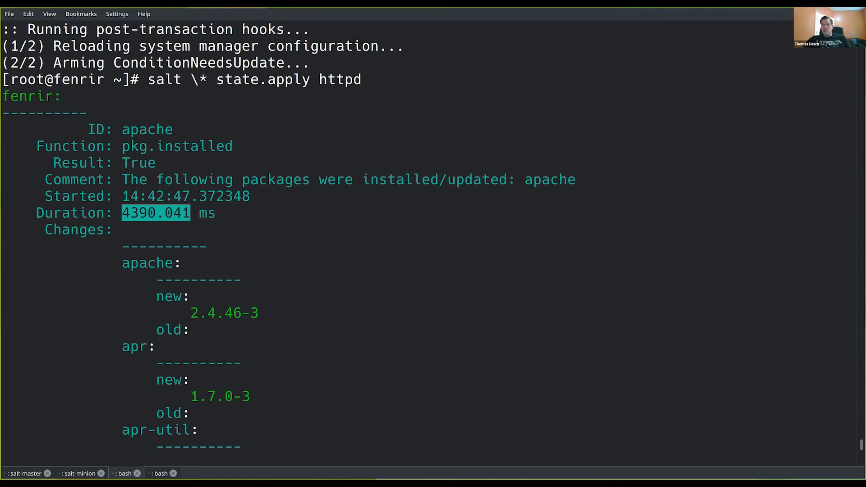
mouse_move(207, 300)
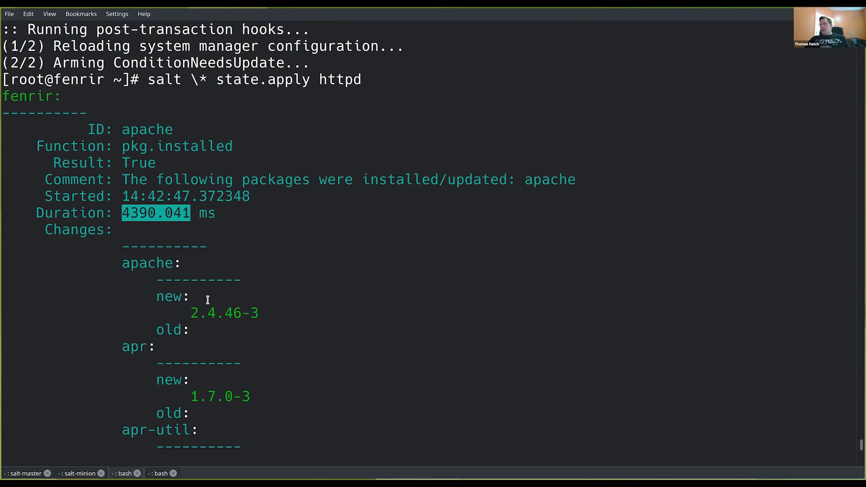
scroll("down", 3)
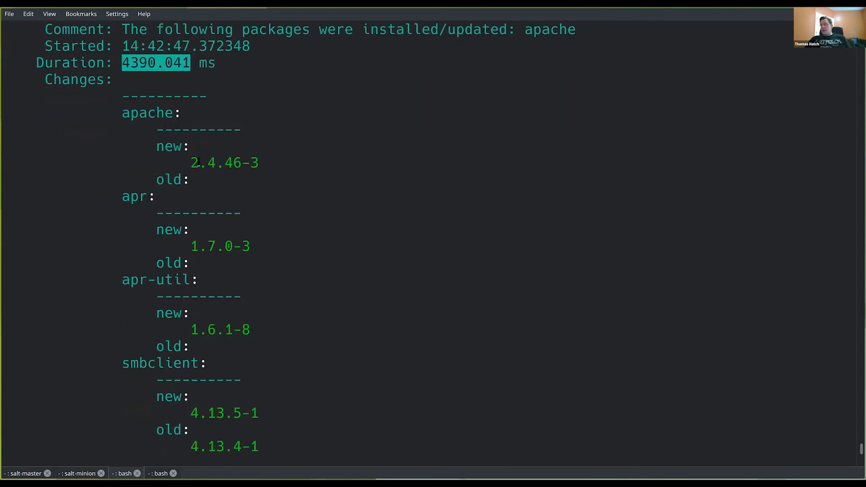
double_click(220, 246)
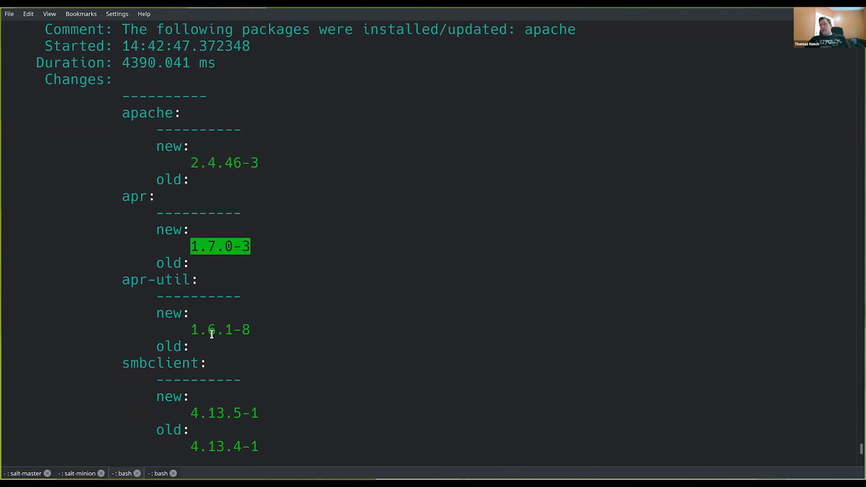
scroll("down", 3)
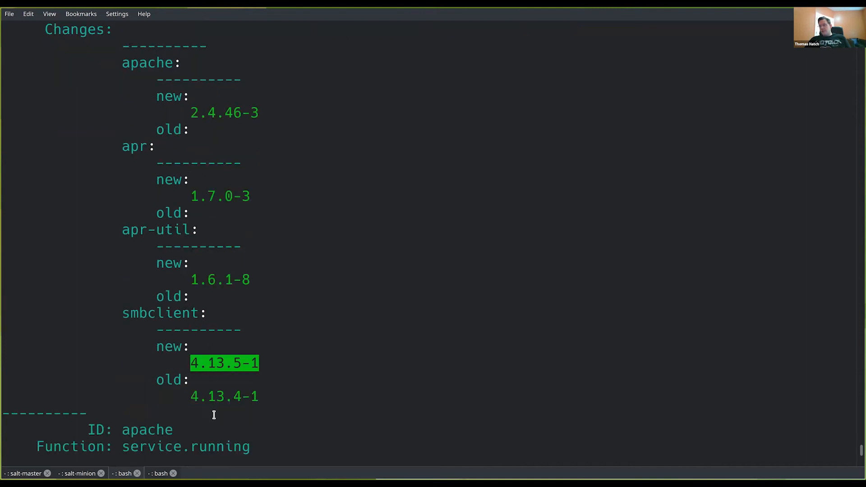
scroll("down", 3)
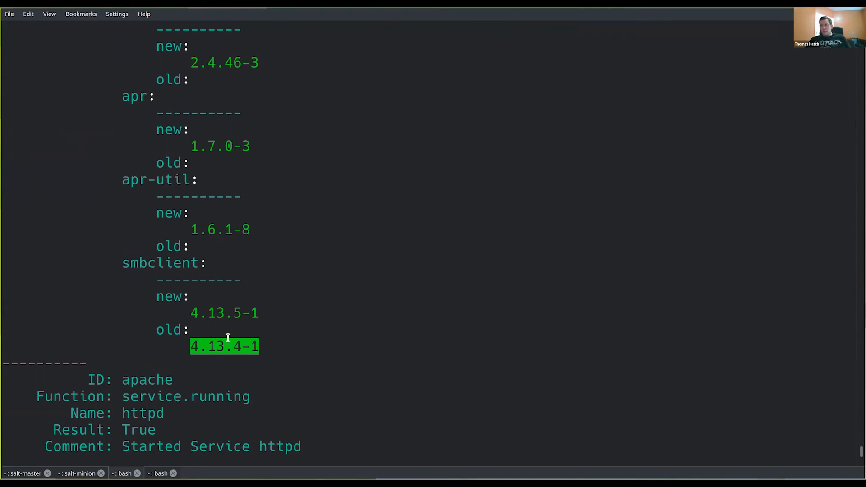
scroll("up", 3)
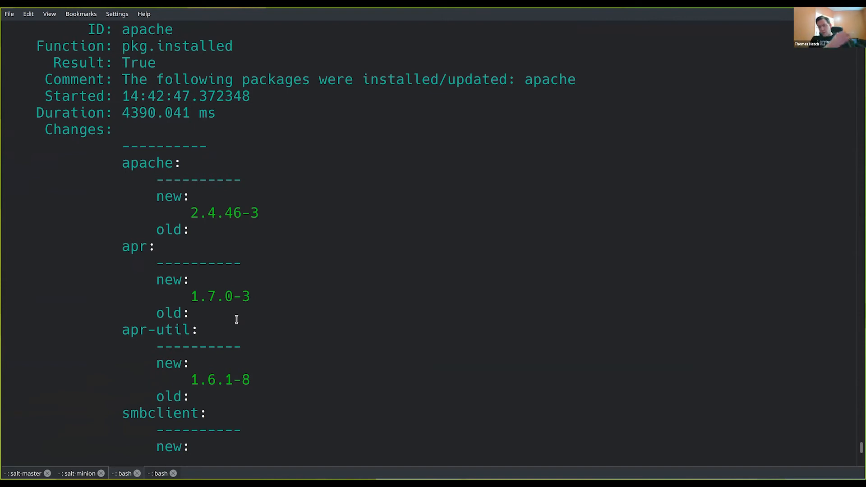
mouse_move(269, 342)
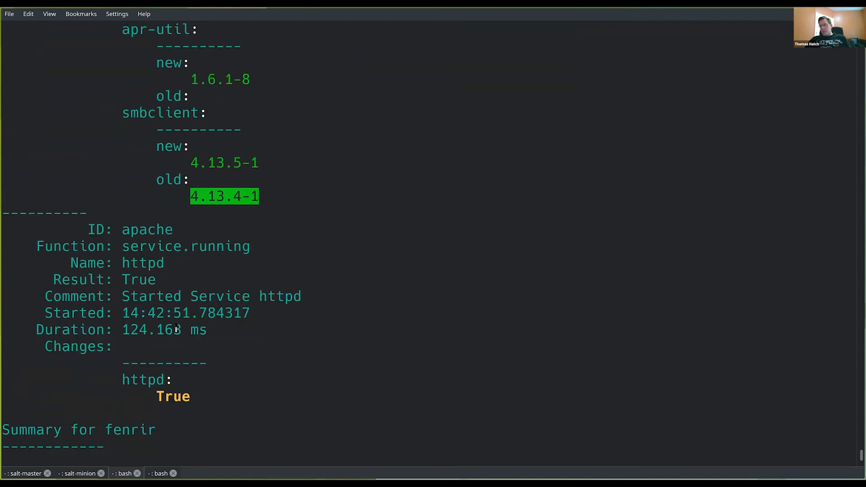
scroll("down", 3)
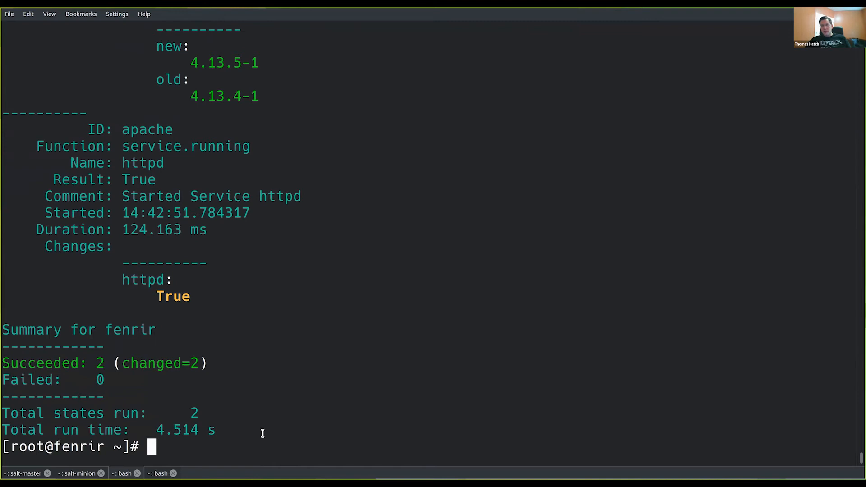
mouse_move(254, 372)
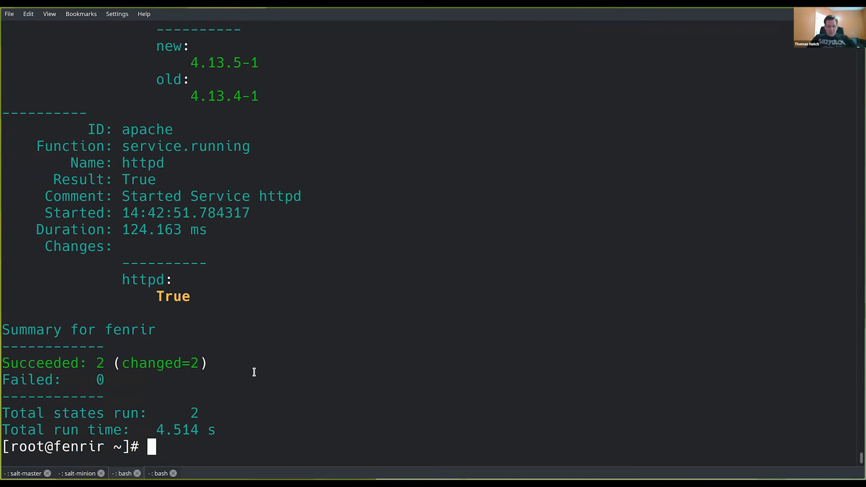
Step: Open /srv/salt/httpd.sls in vim again
type("salt \\* state.apply httpd")
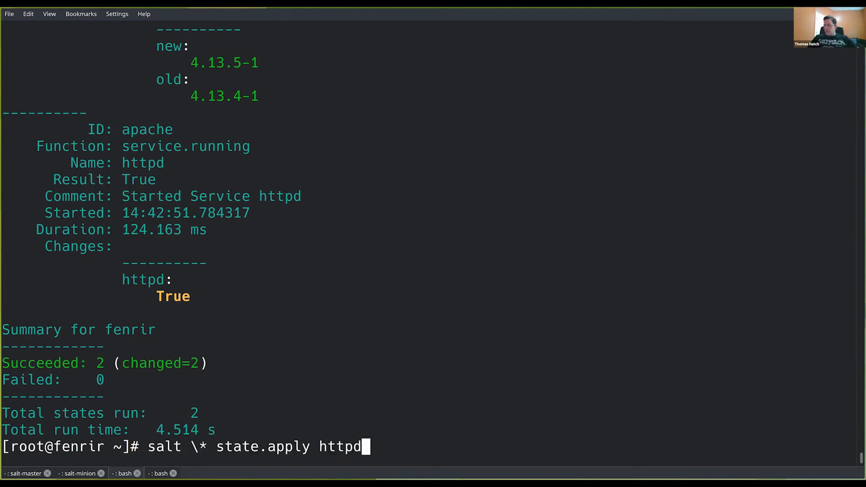
type("vim /srv/salt/httpd.sls")
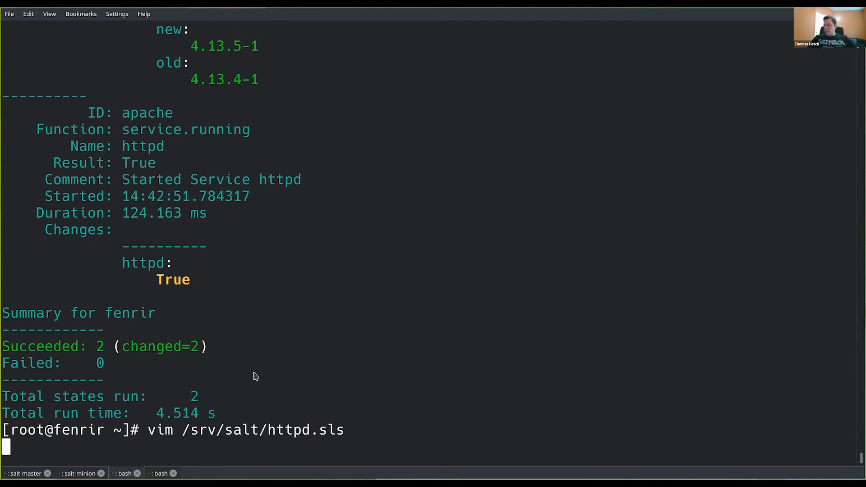
key("Return")
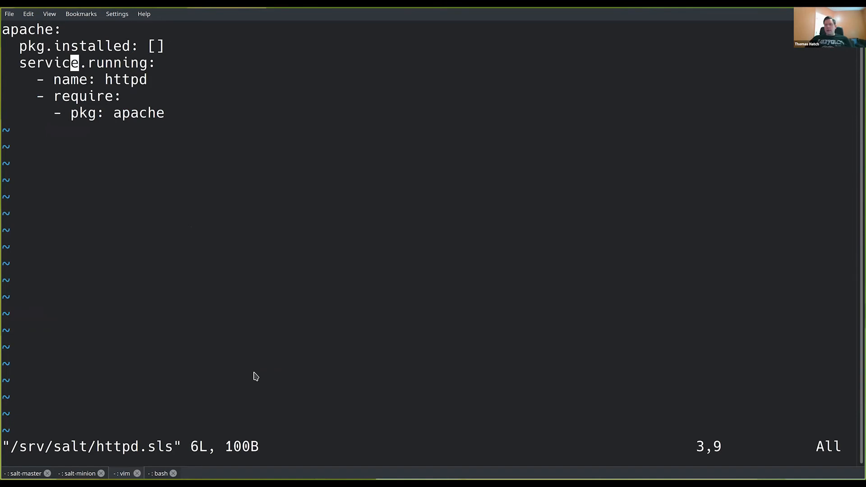
key("j")
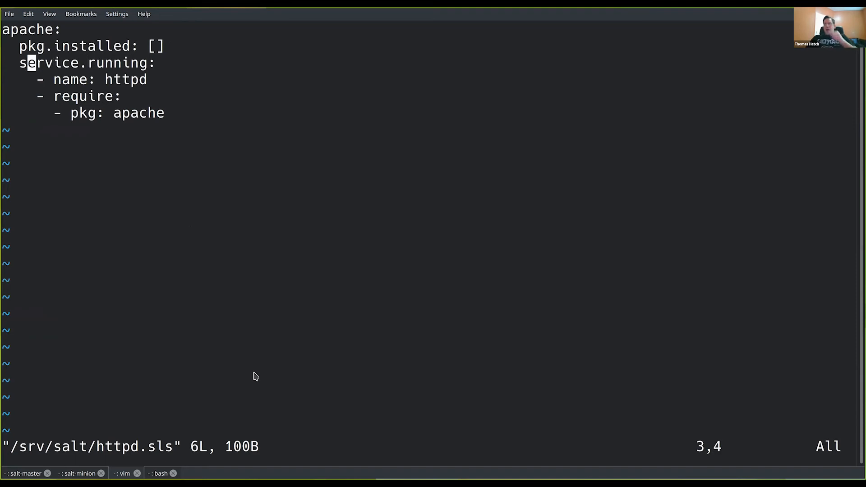
key("j")
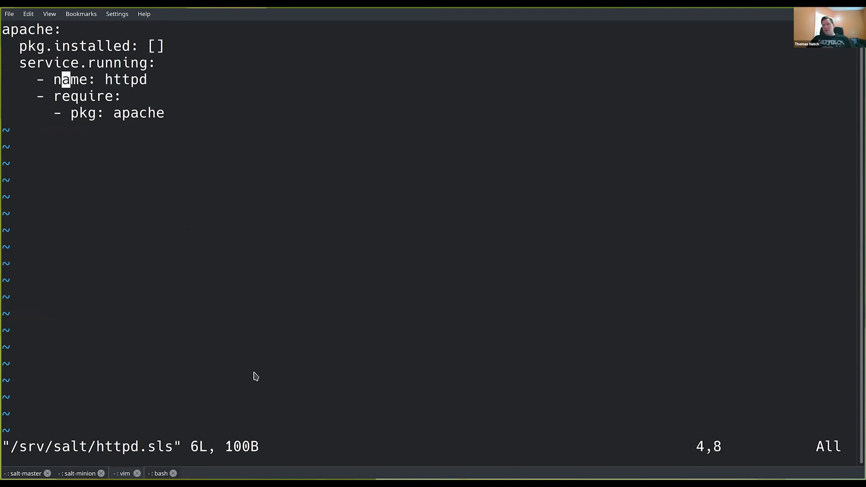
key("gg")
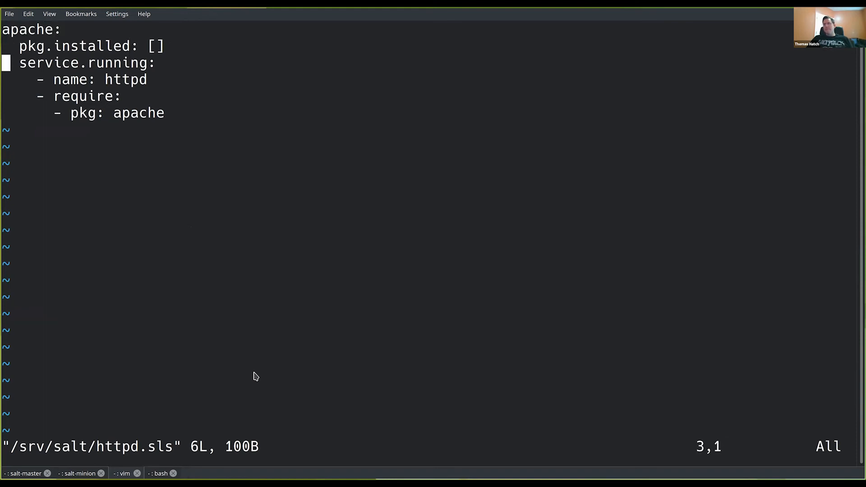
key("j")
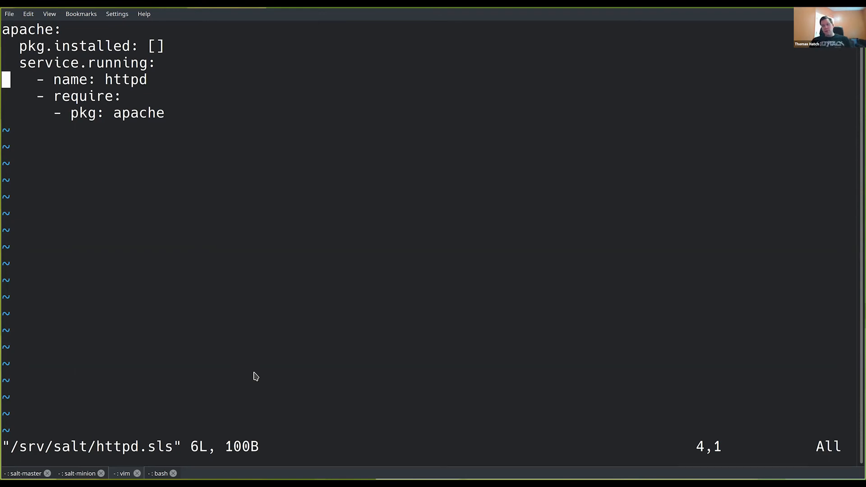
mouse_move(129, 99)
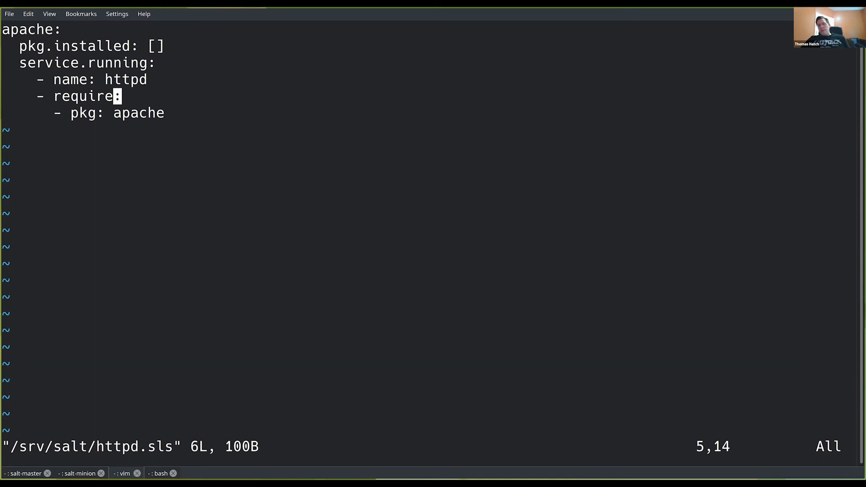
mouse_move(117, 80)
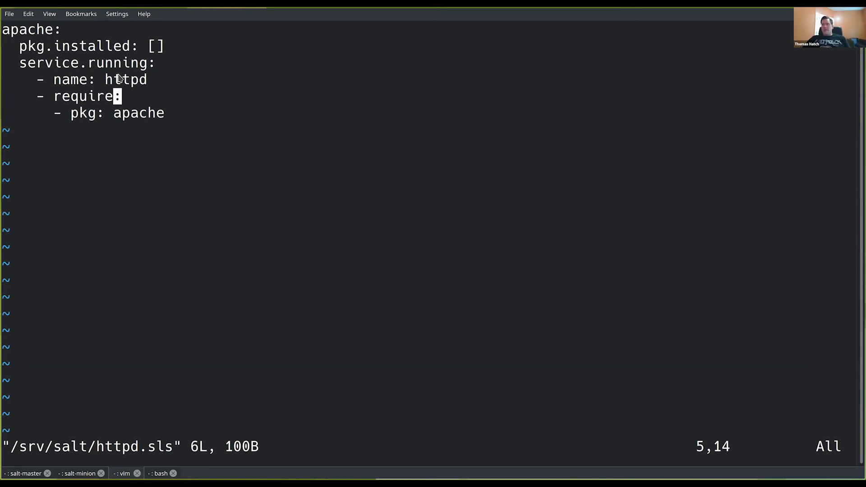
key("j")
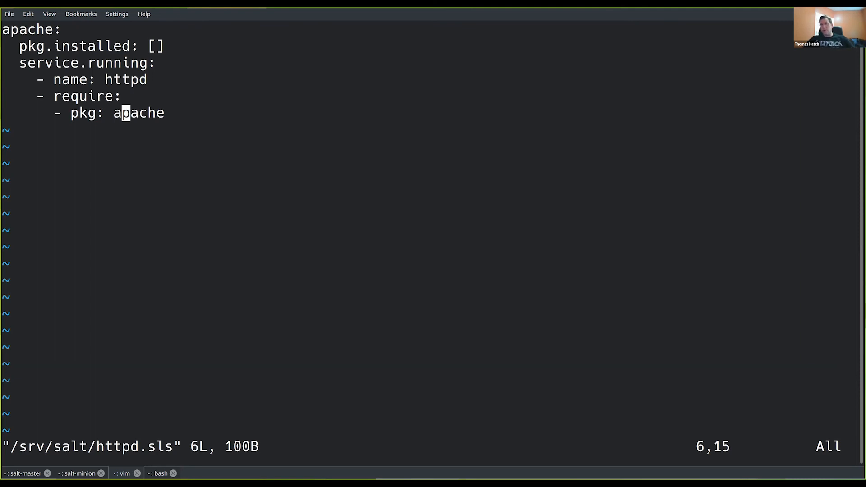
mouse_move(487, 15)
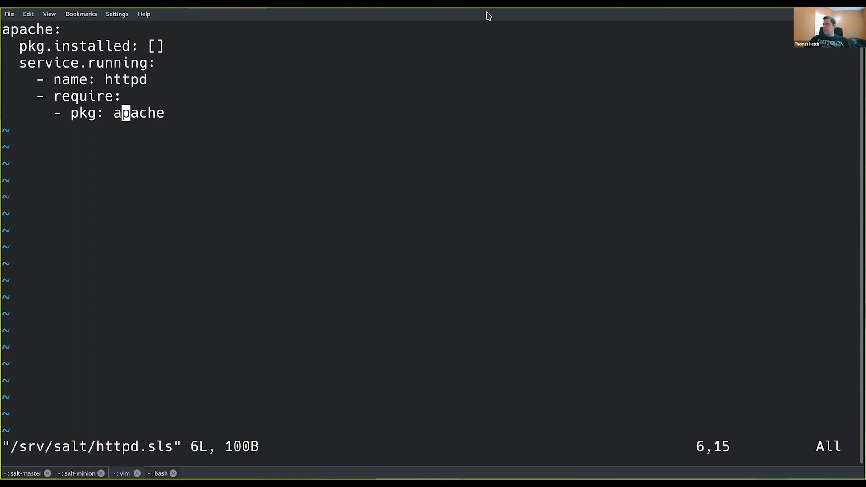